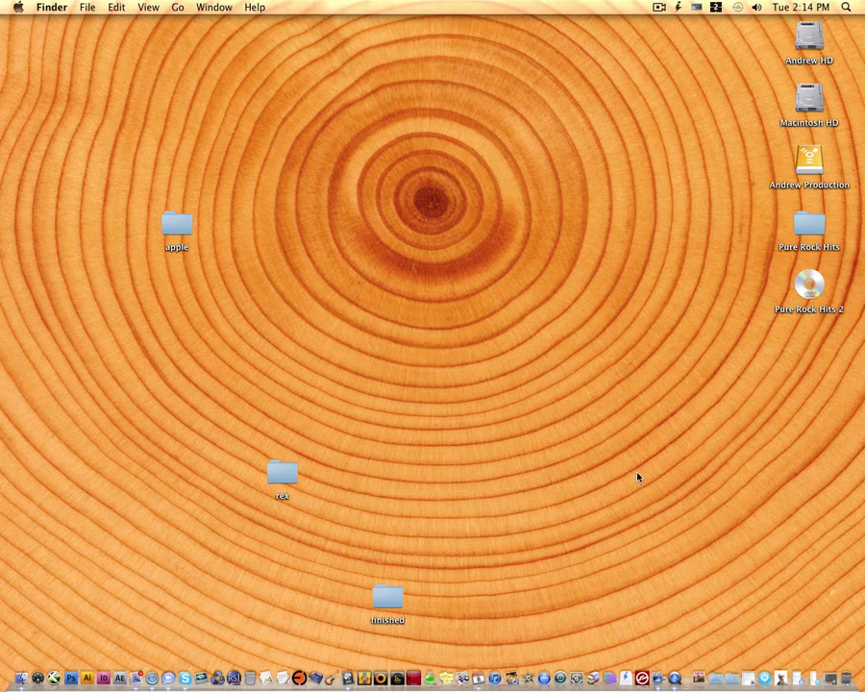
mouse_move(571, 365)
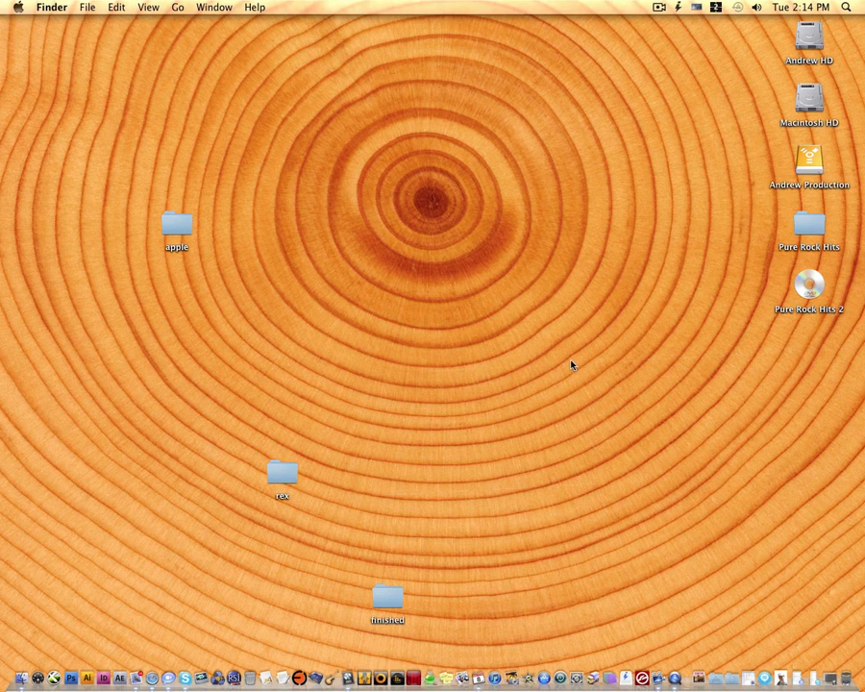
mouse_move(582, 334)
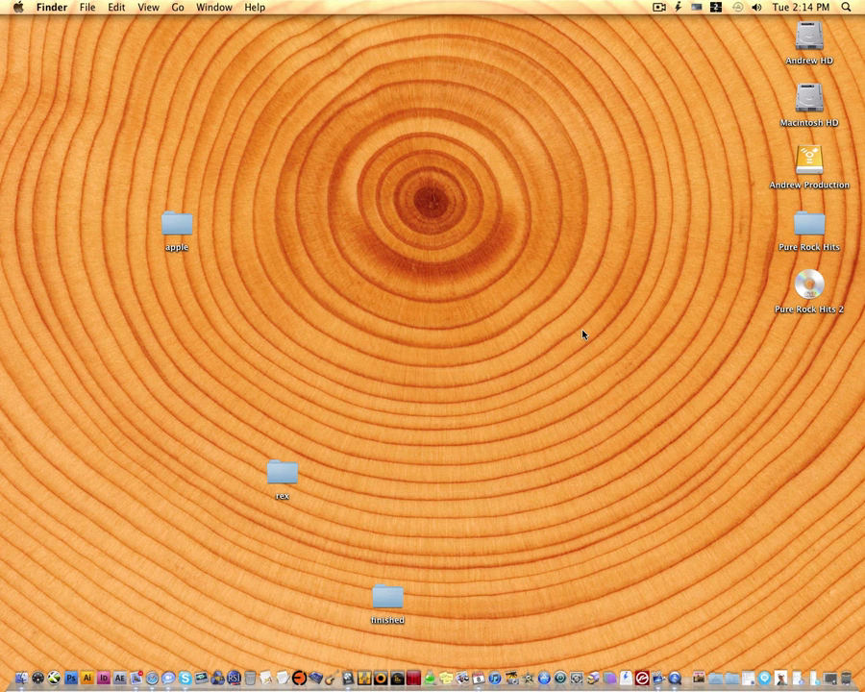
mouse_move(579, 319)
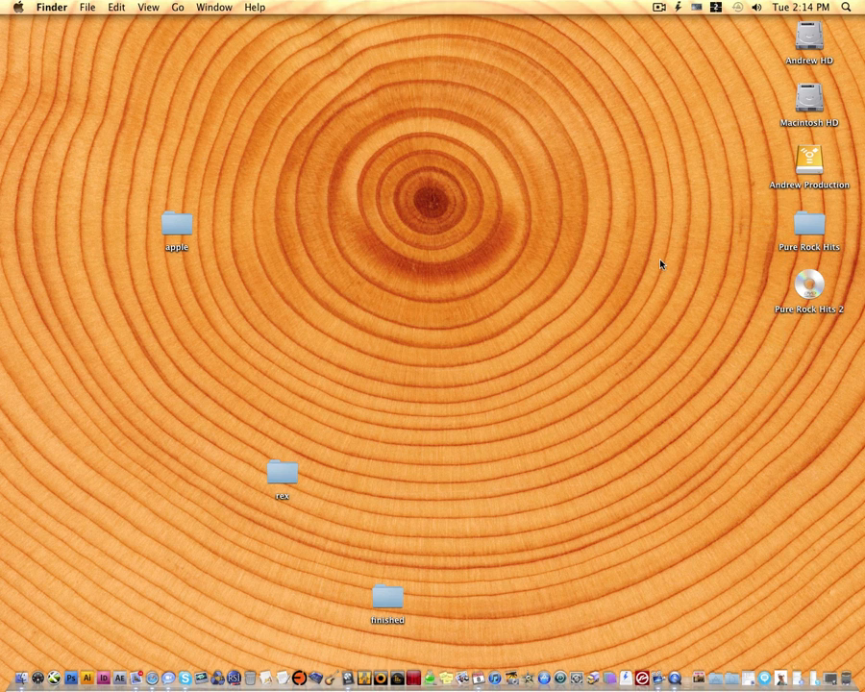
mouse_move(656, 277)
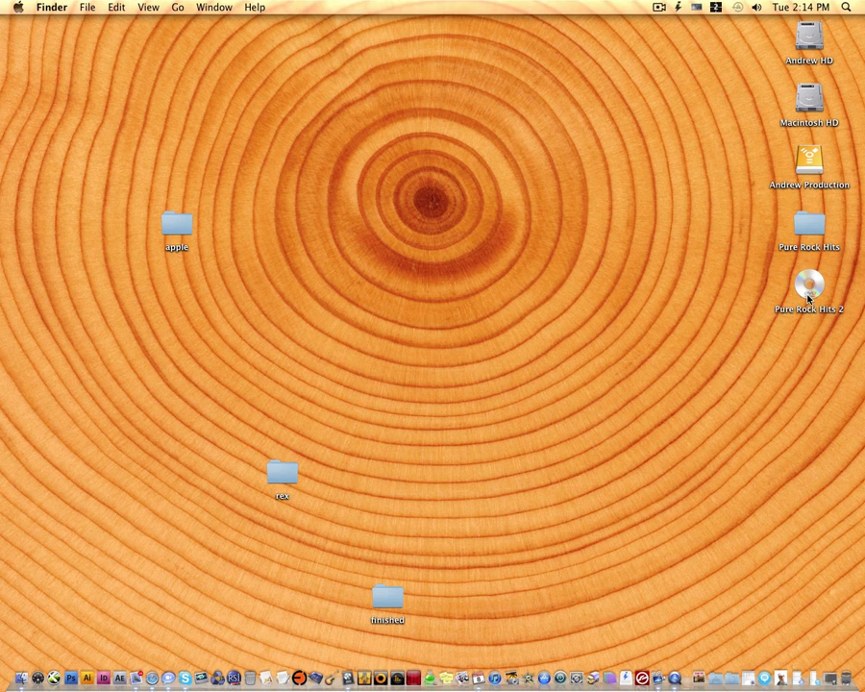
- Browse the Pure Rock Hits folders, REX and RMX Installer, checking the PC and Mac installers
double_click(808, 287)
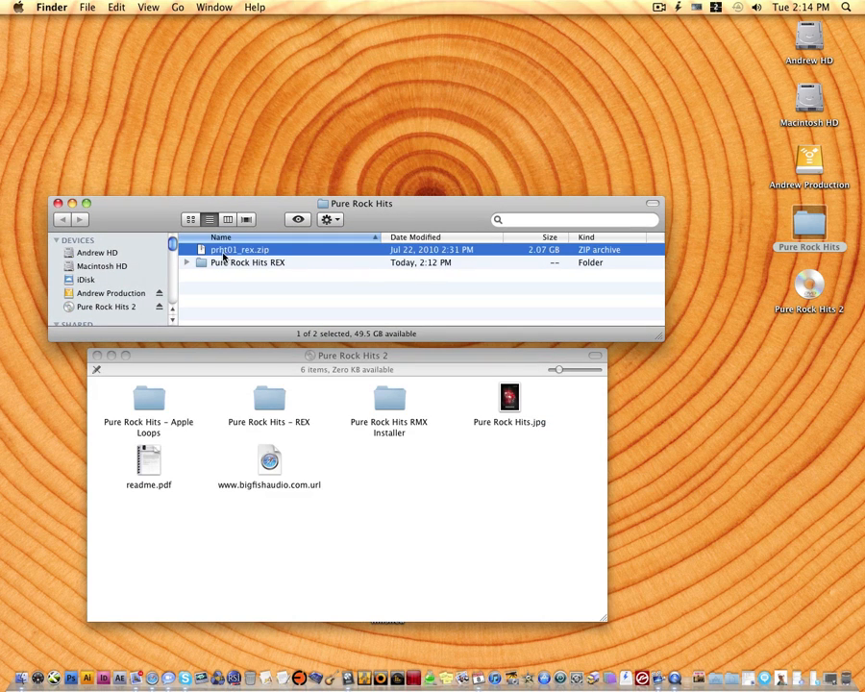
mouse_move(267, 260)
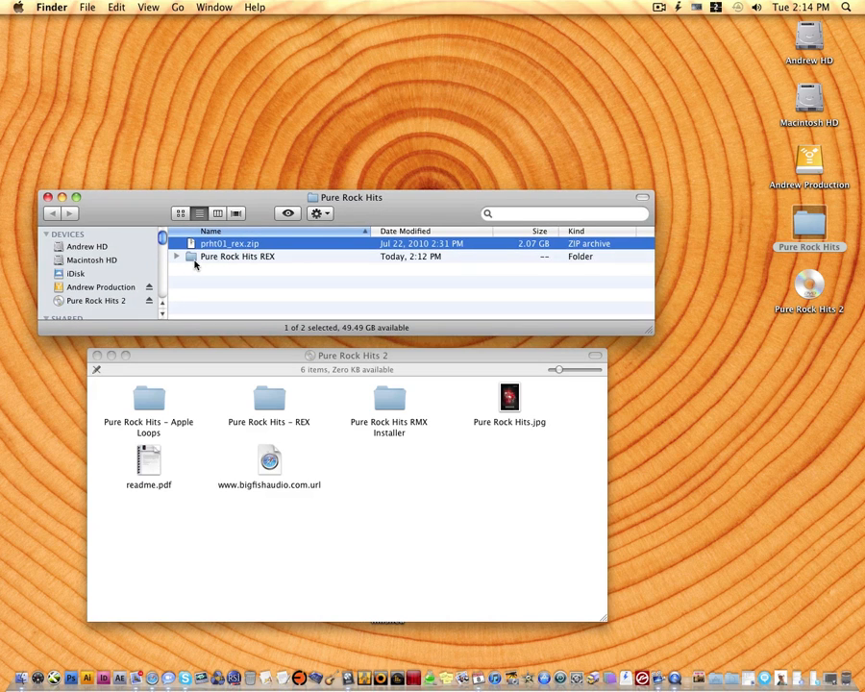
click(237, 256)
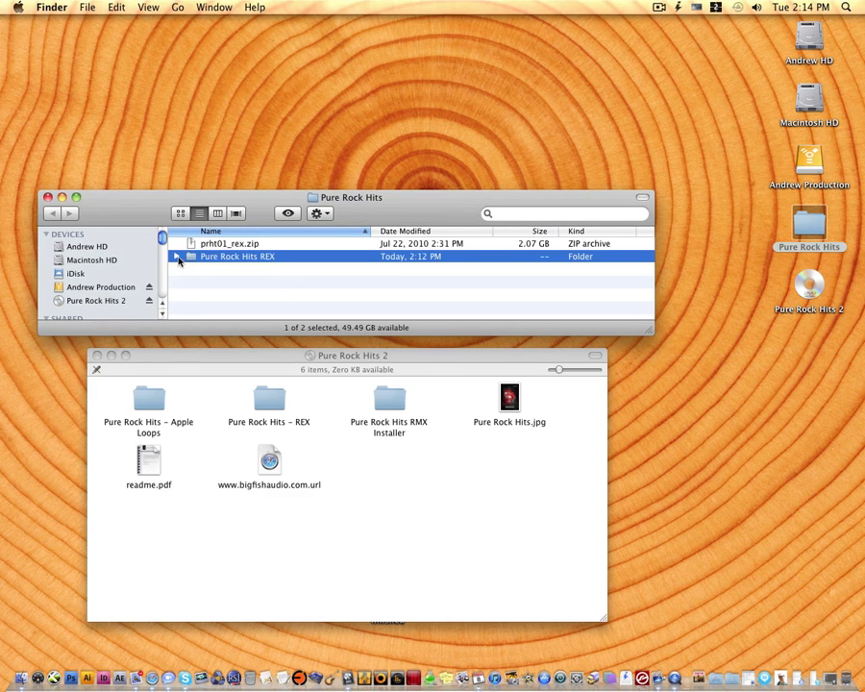
click(178, 256)
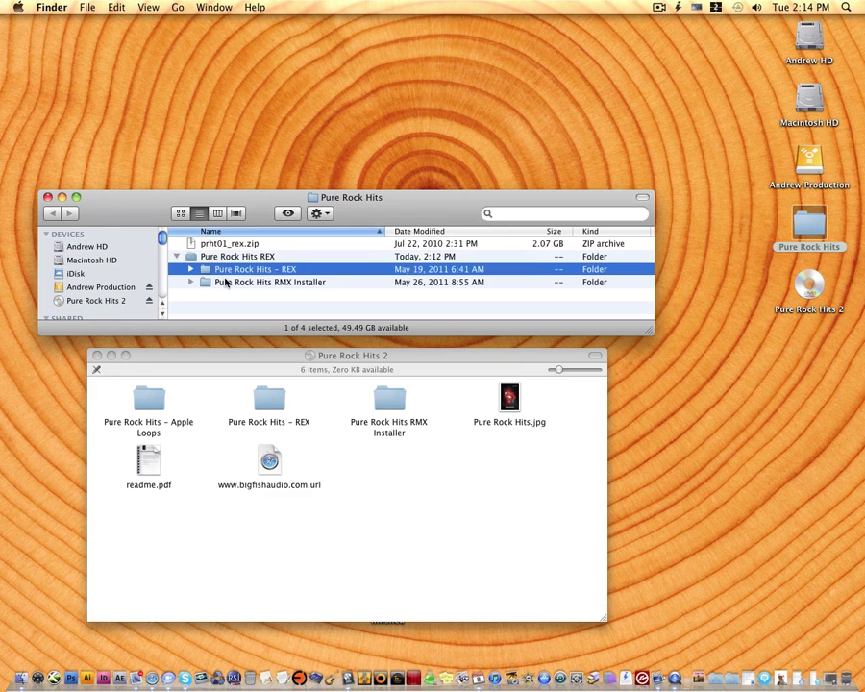
click(269, 397)
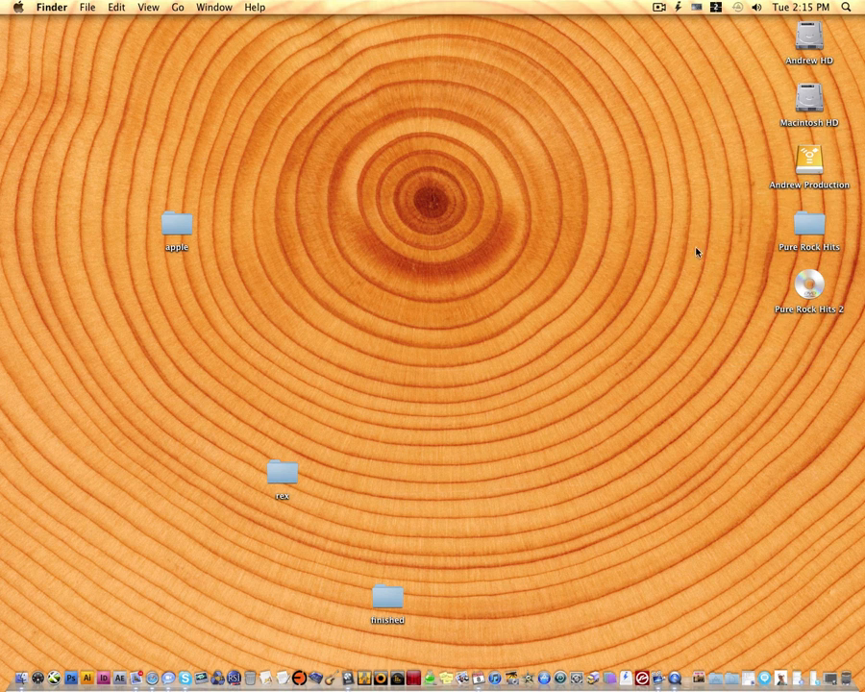
click(808, 224)
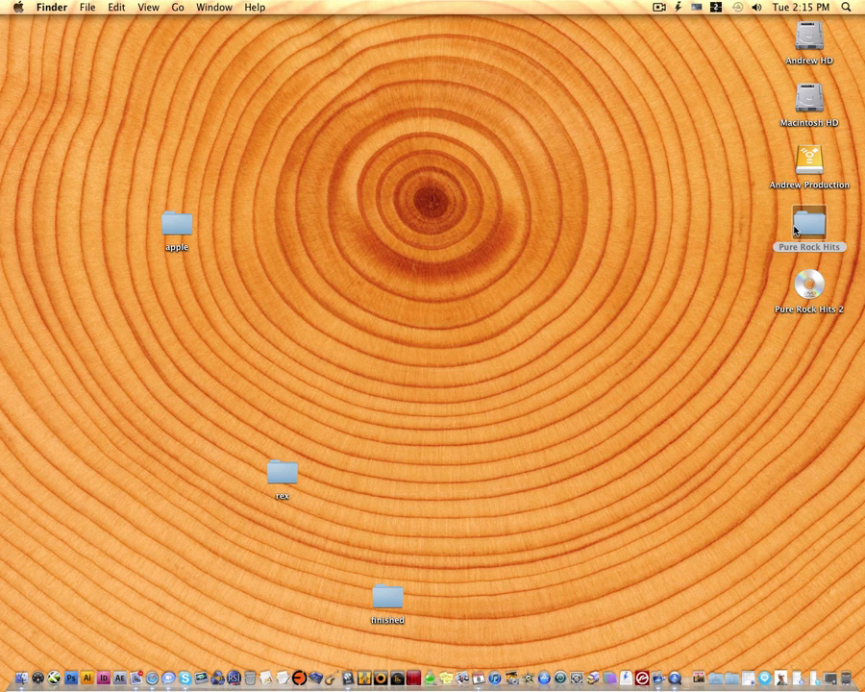
double_click(808, 219)
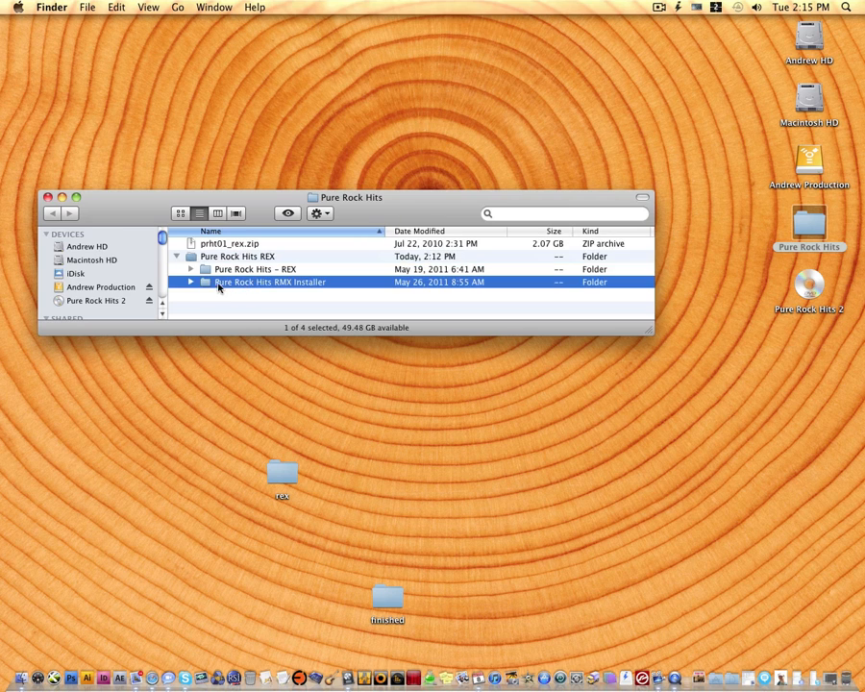
double_click(270, 281)
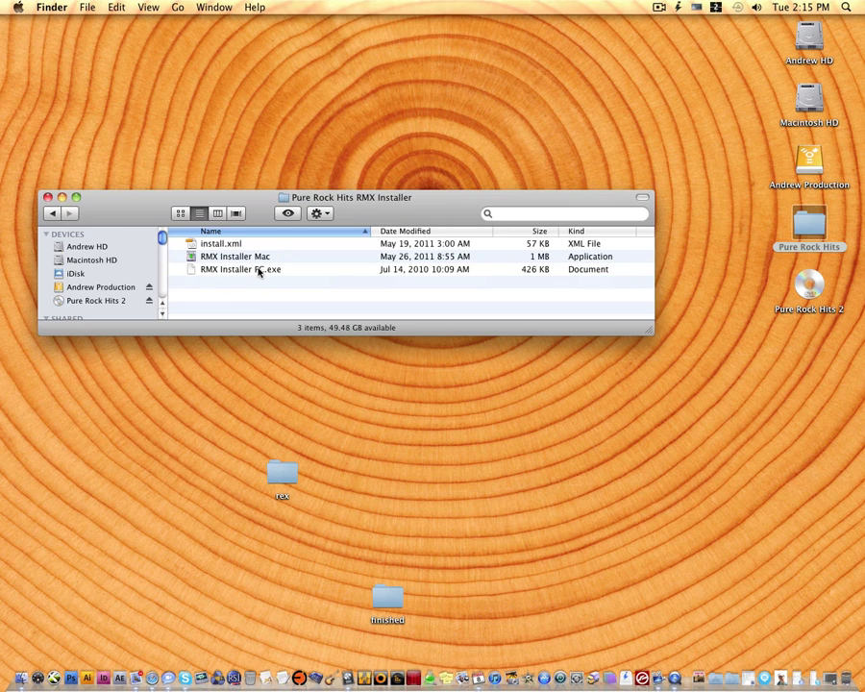
click(241, 269)
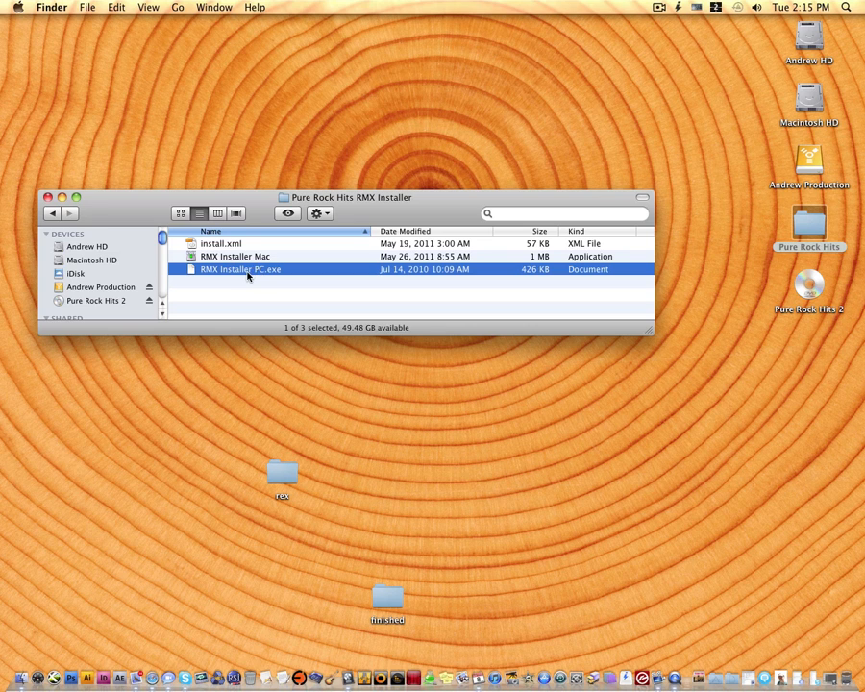
click(236, 257)
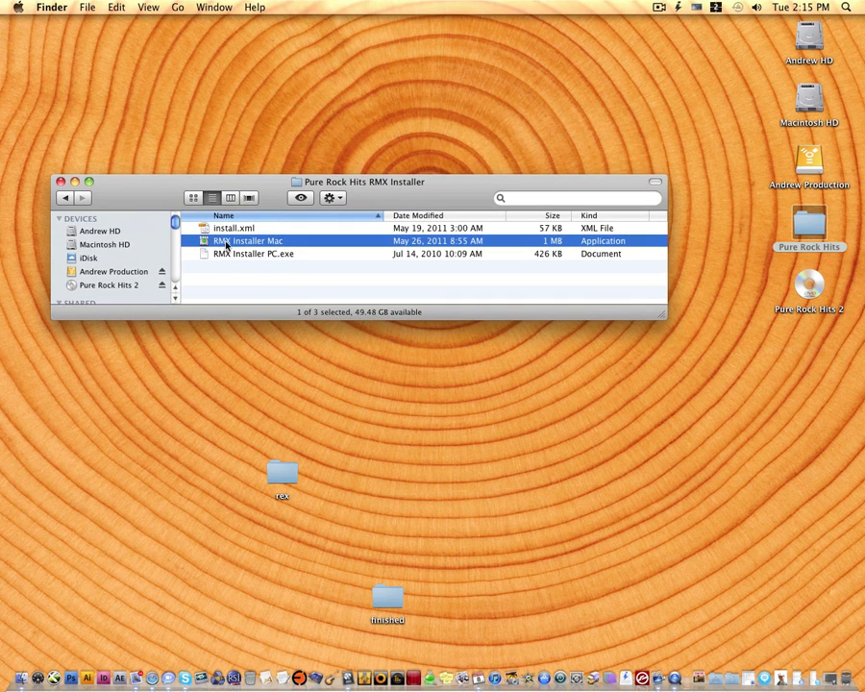
mouse_move(663, 315)
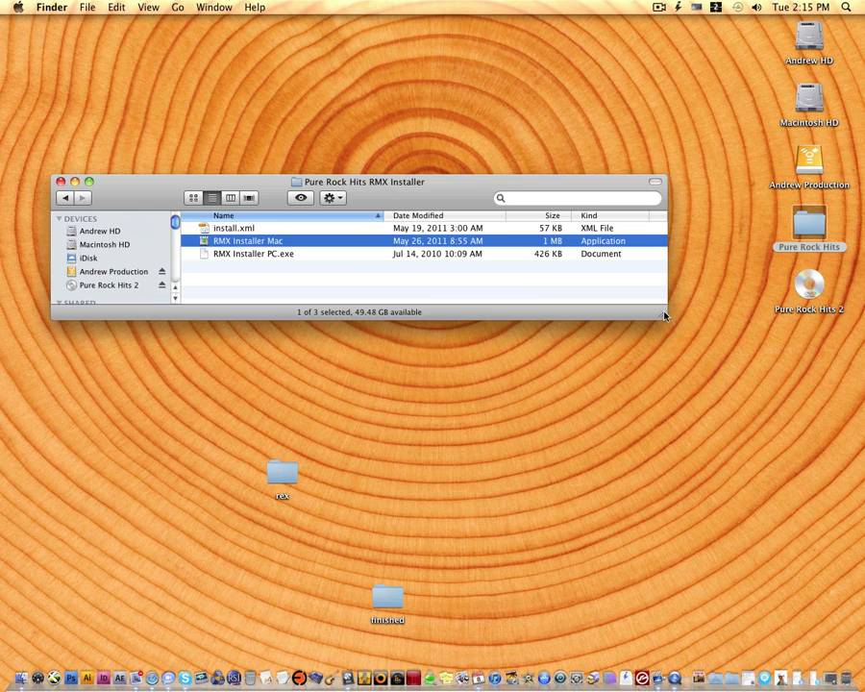
- Open the Pure Rock Hits 2 disc's RMX Installer folder and launch RMX Installer Mac
double_click(808, 283)
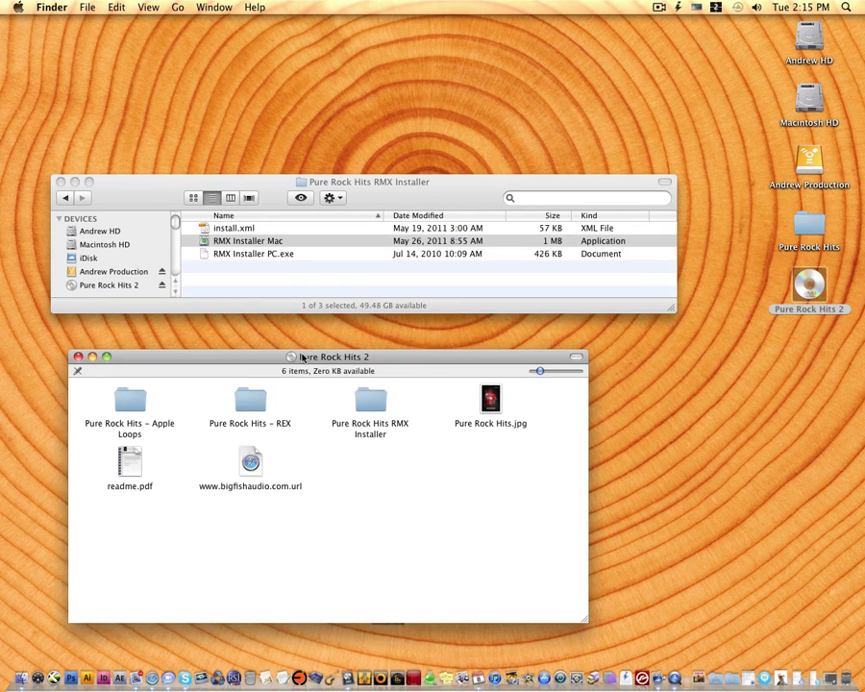
click(369, 384)
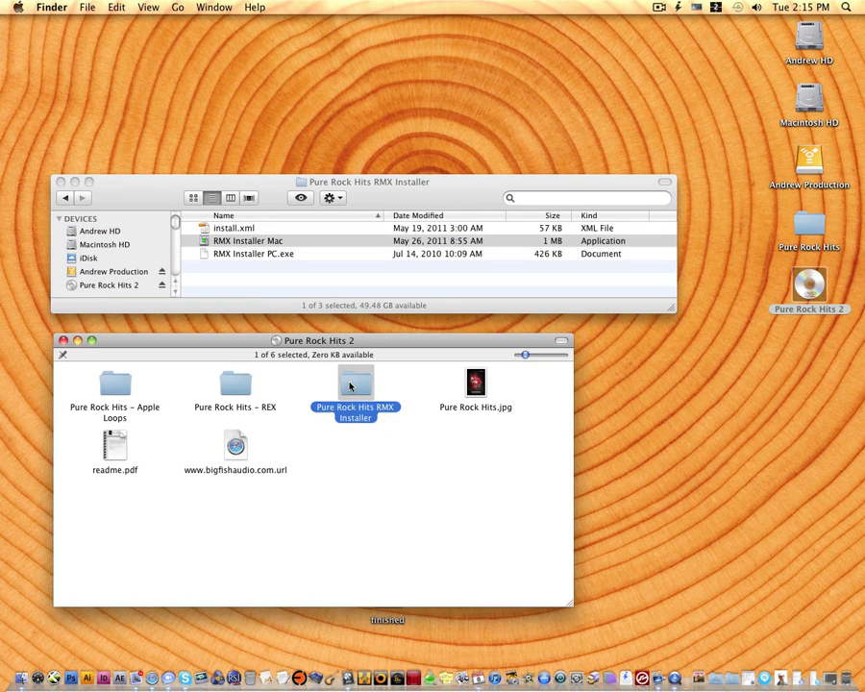
double_click(354, 384)
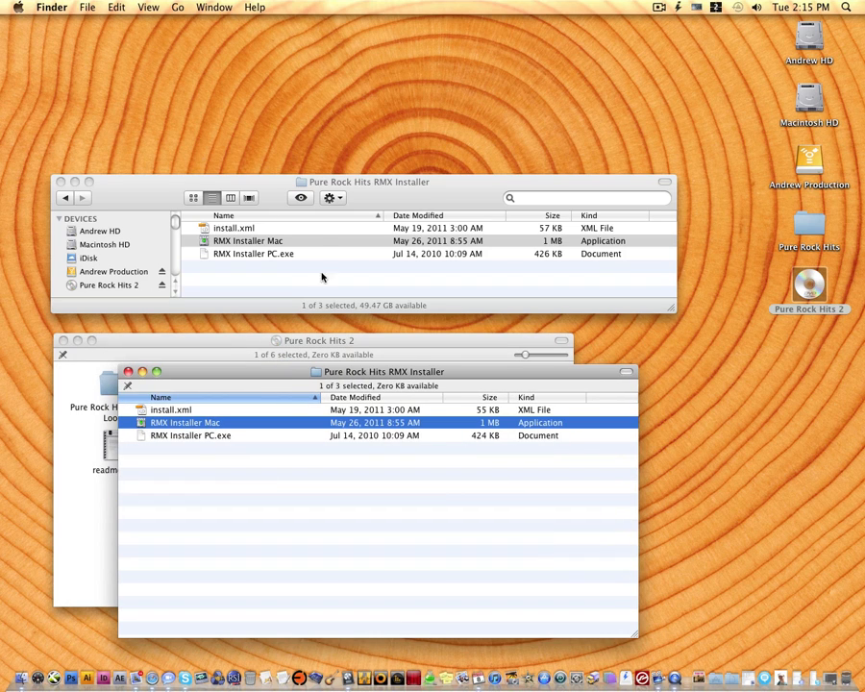
mouse_move(777, 404)
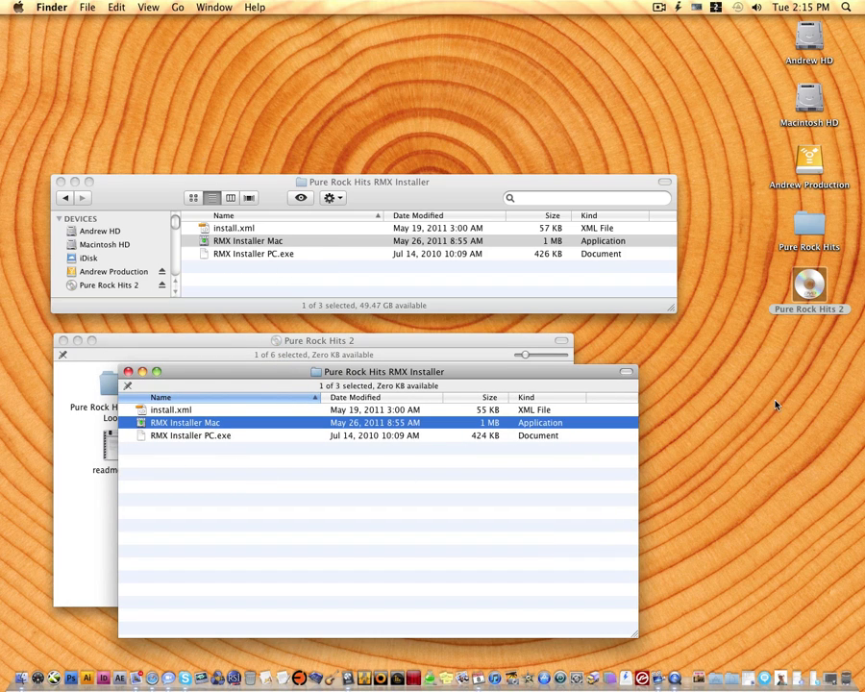
mouse_move(326, 442)
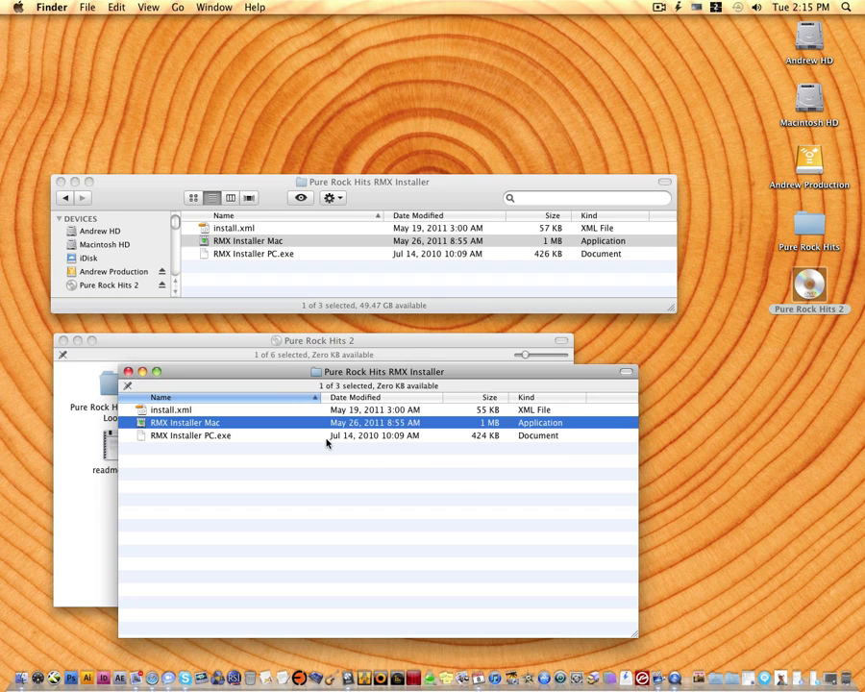
mouse_move(325, 441)
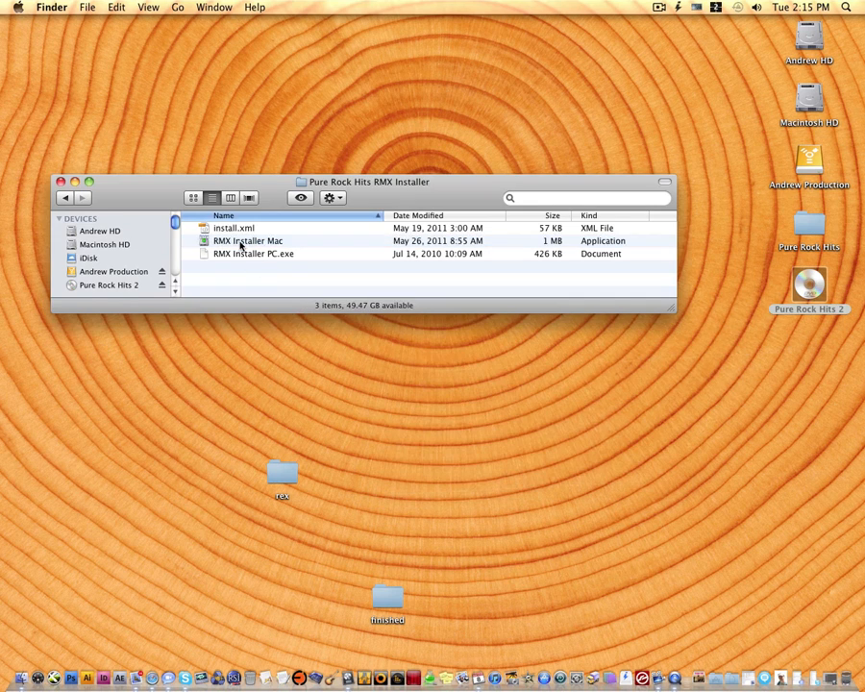
double_click(247, 240)
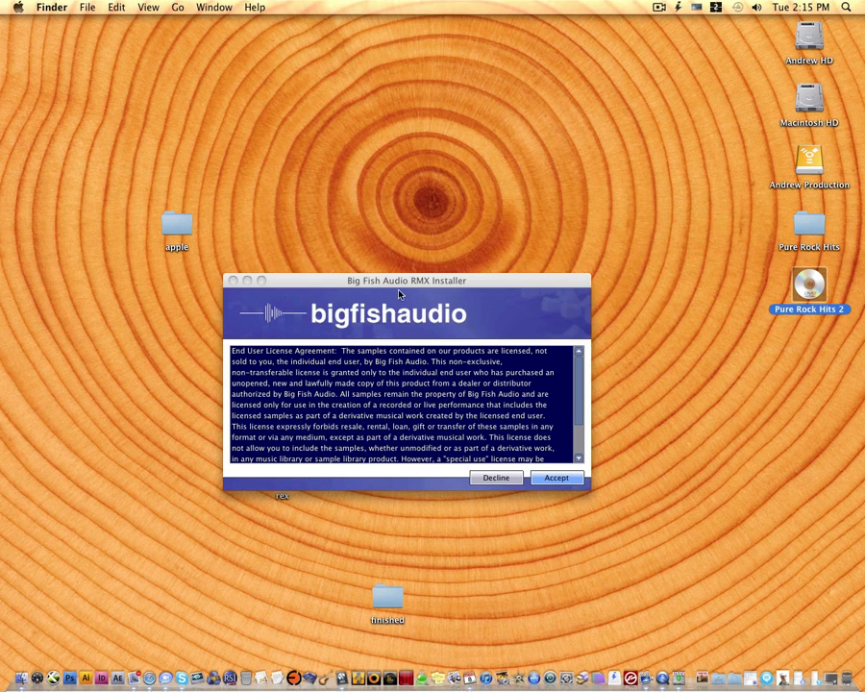
- Accept the license, install Pure Rock Hits despite the existing-folder warning, then exit
click(556, 477)
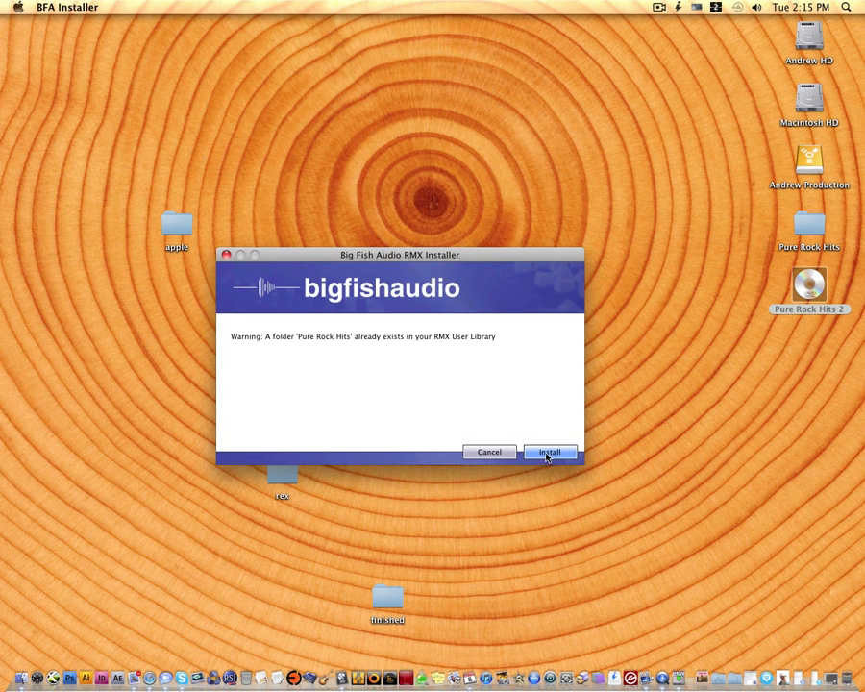
click(549, 452)
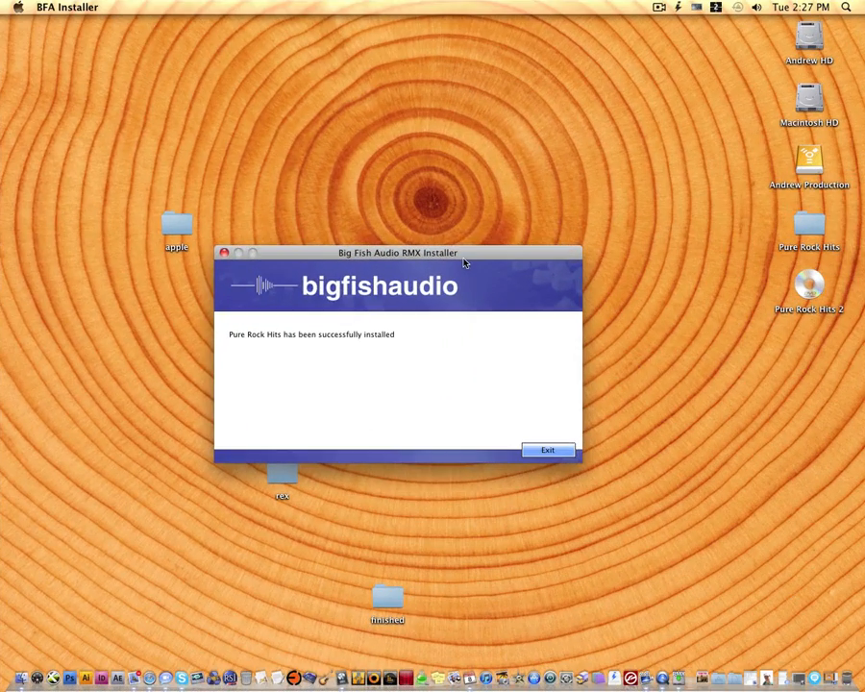
click(547, 449)
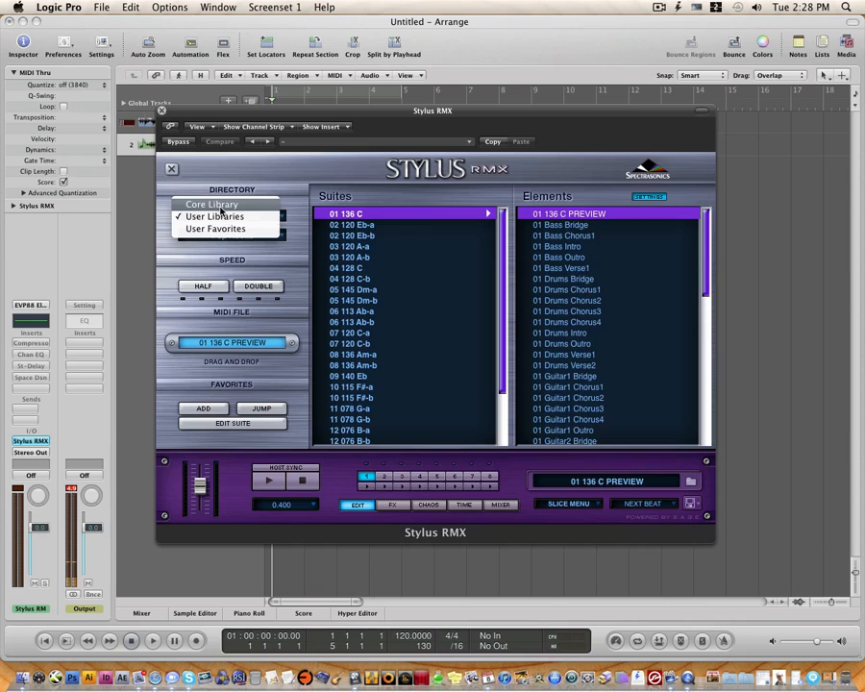
- Switch the Stylus RMX Directory menu from Core Library to User Libraries
click(212, 203)
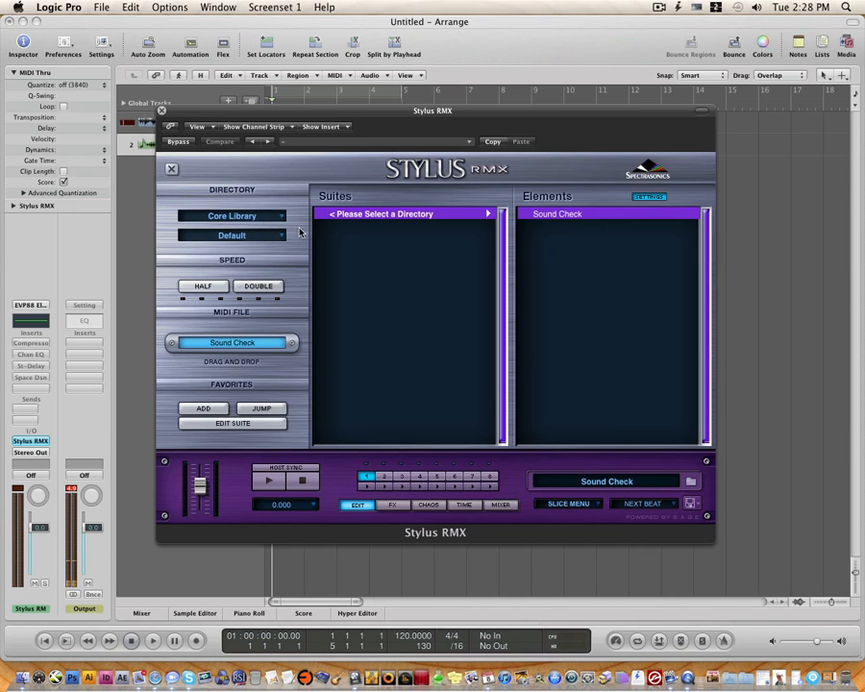
click(232, 216)
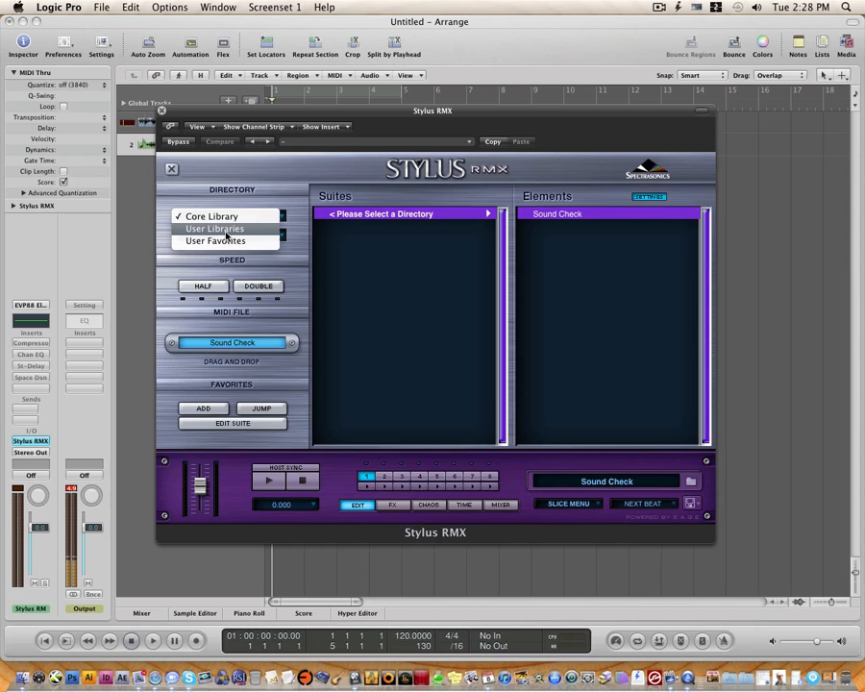
click(232, 215)
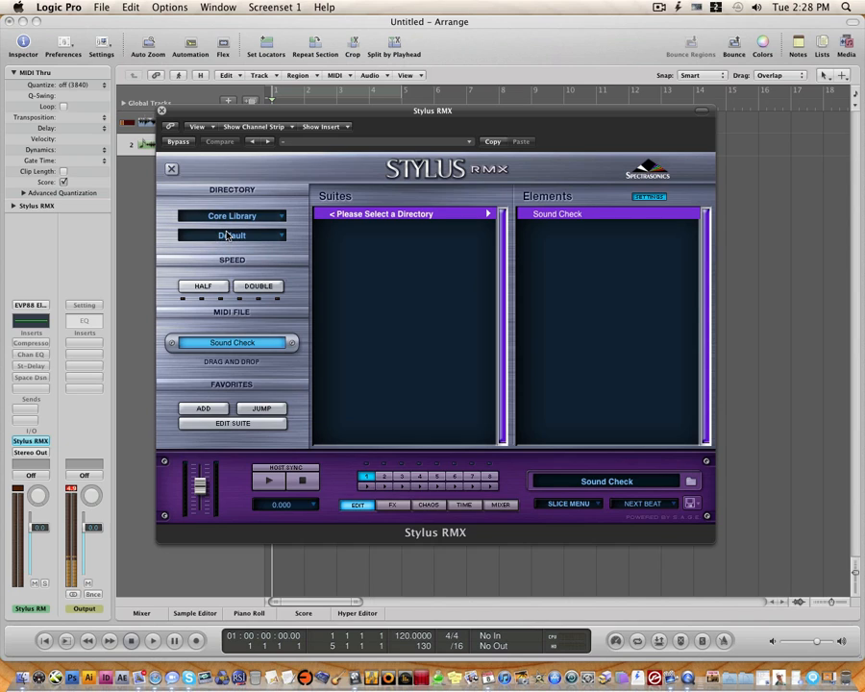
click(232, 215)
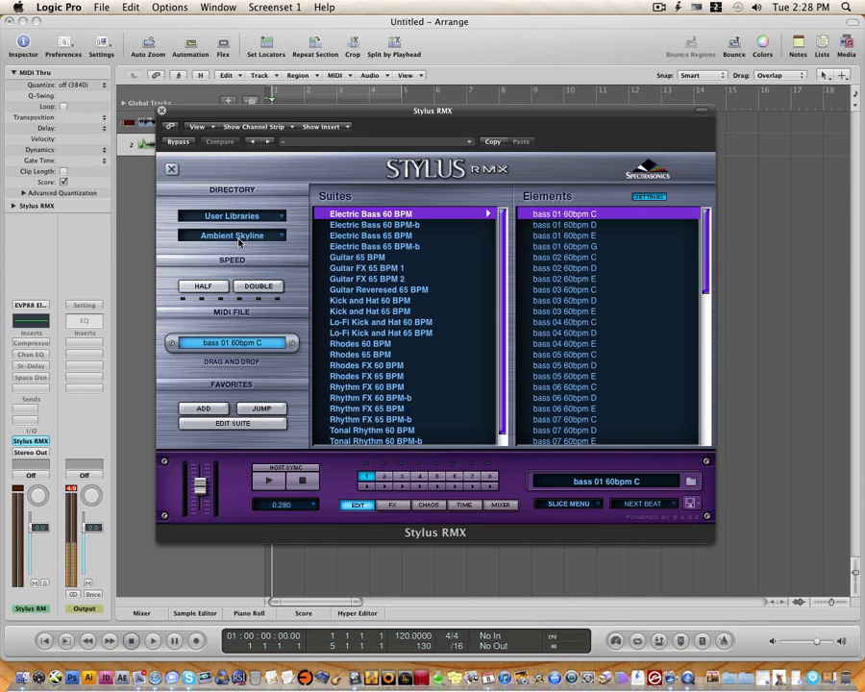
- Load the Pure Rock Hits library, then select suites 07 Dmaj 097 and 12 Emaj 072.5
click(232, 235)
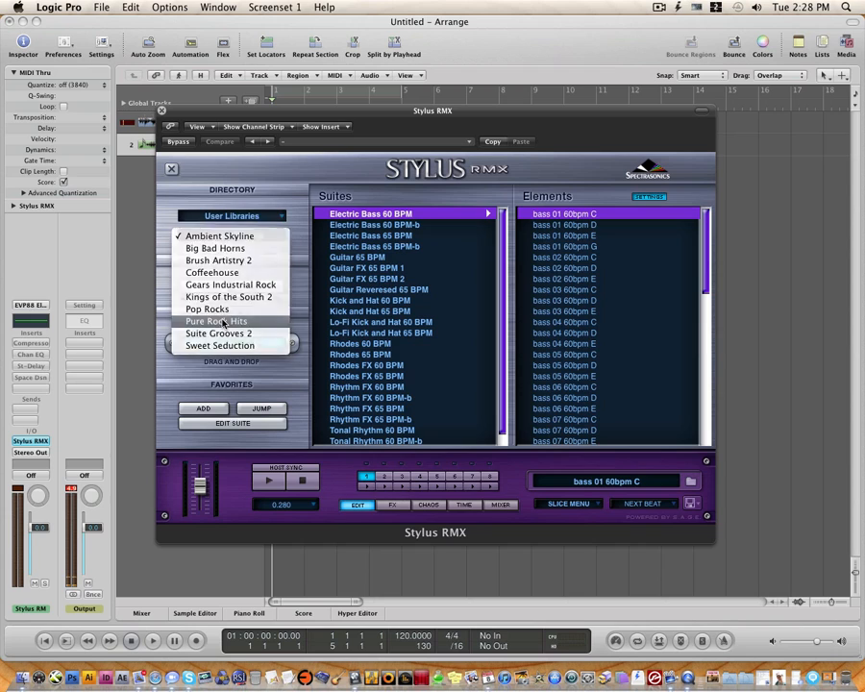
click(216, 321)
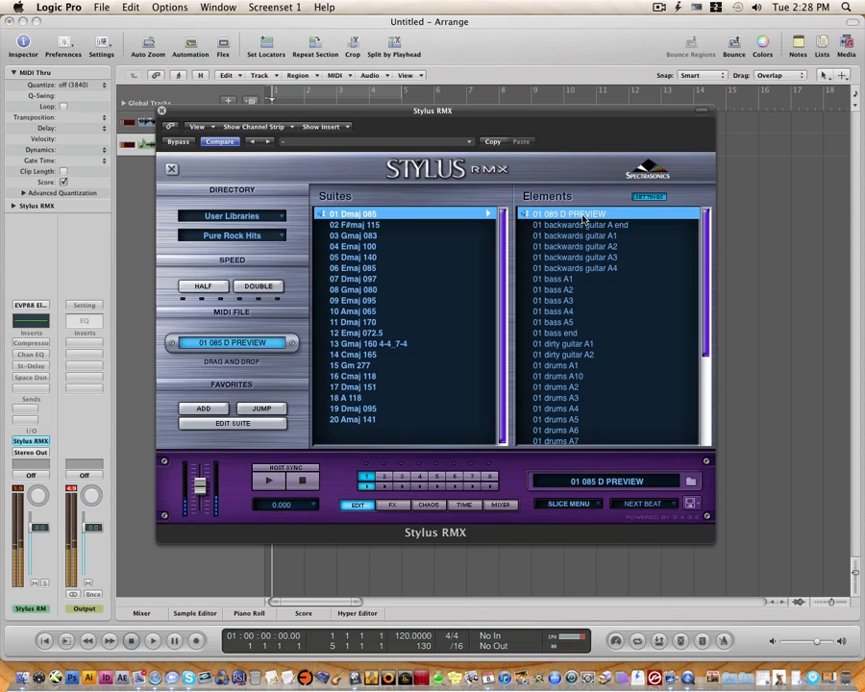
drag(199, 480, 199, 494)
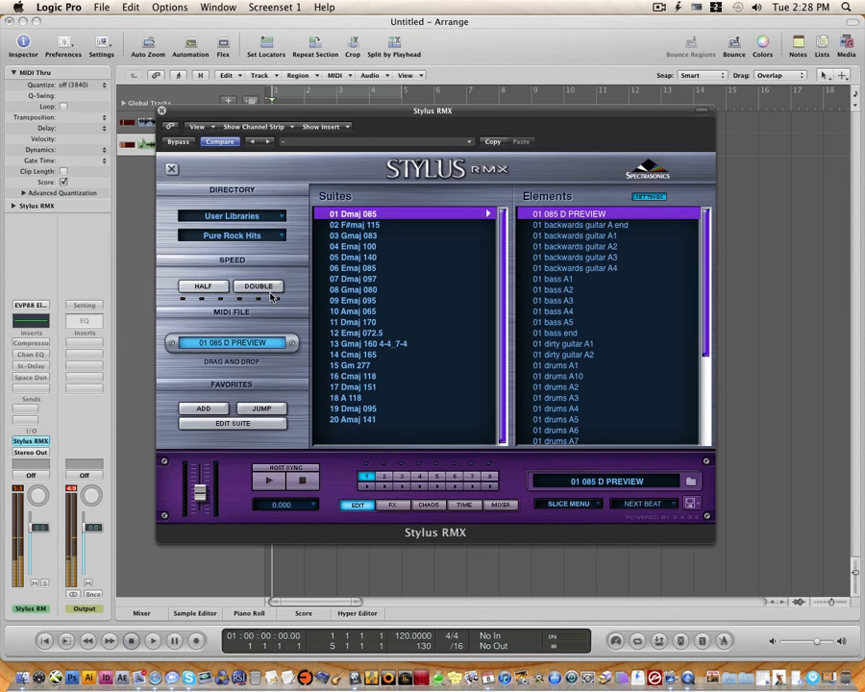
click(353, 278)
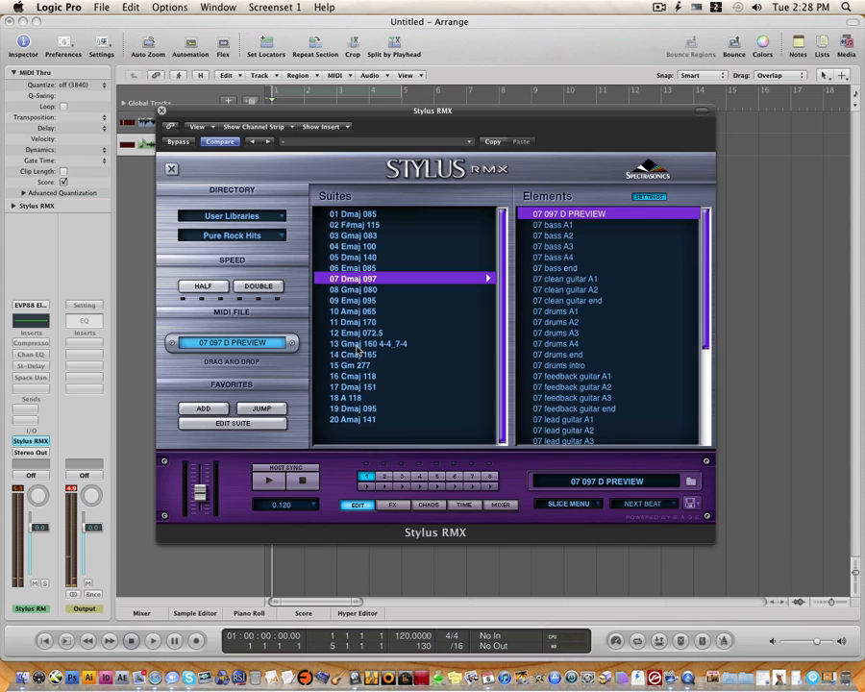
click(355, 332)
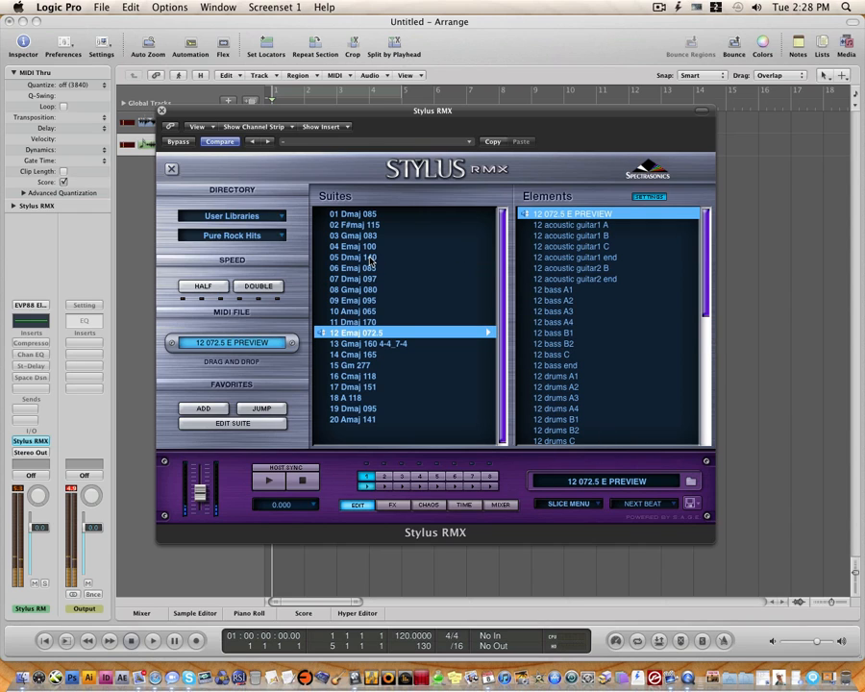
mouse_move(389, 254)
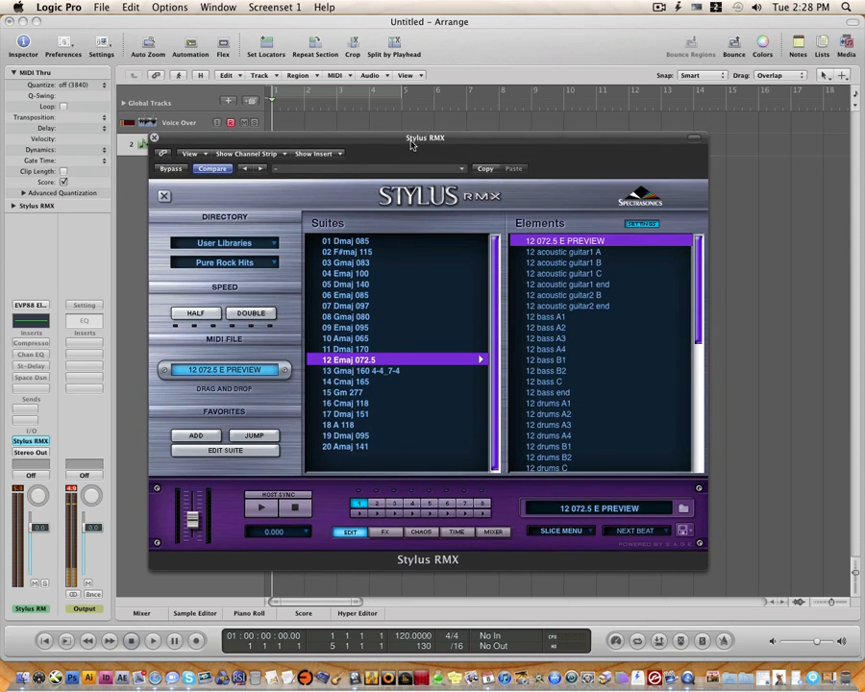
drag(424, 137, 413, 139)
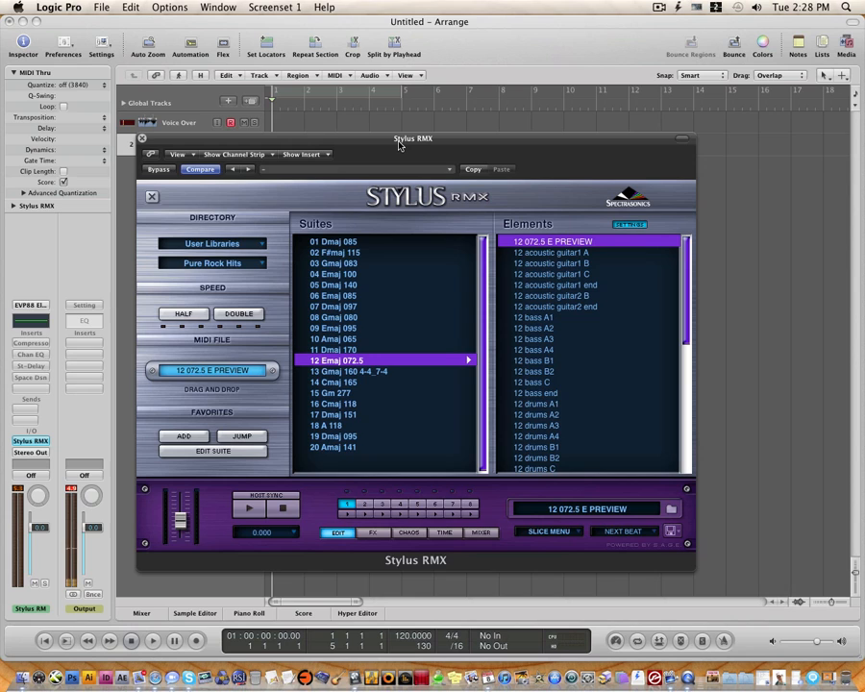